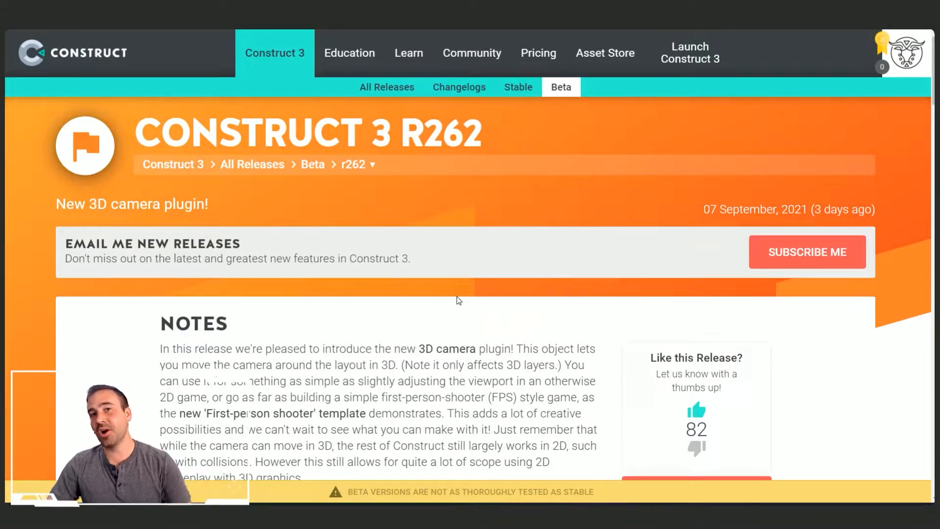
pyautogui.moveTo(469, 287)
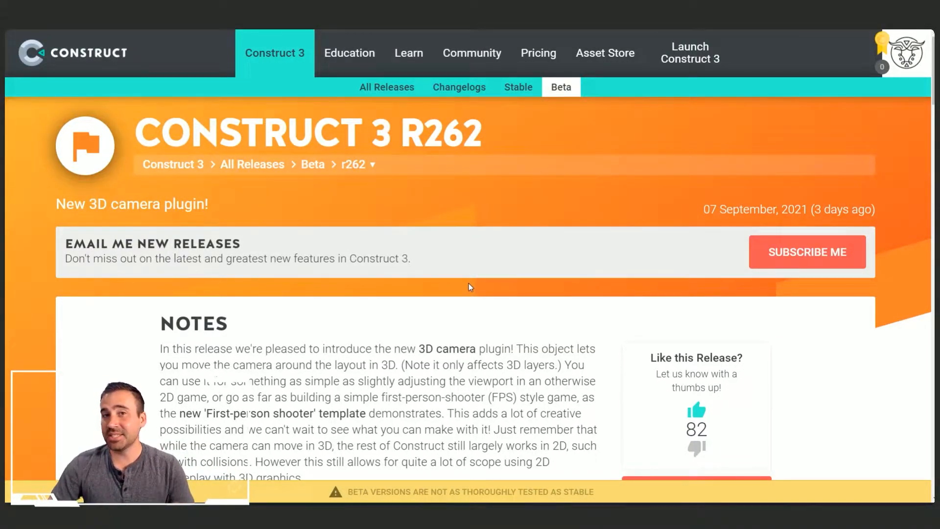
pyautogui.moveTo(813, 205)
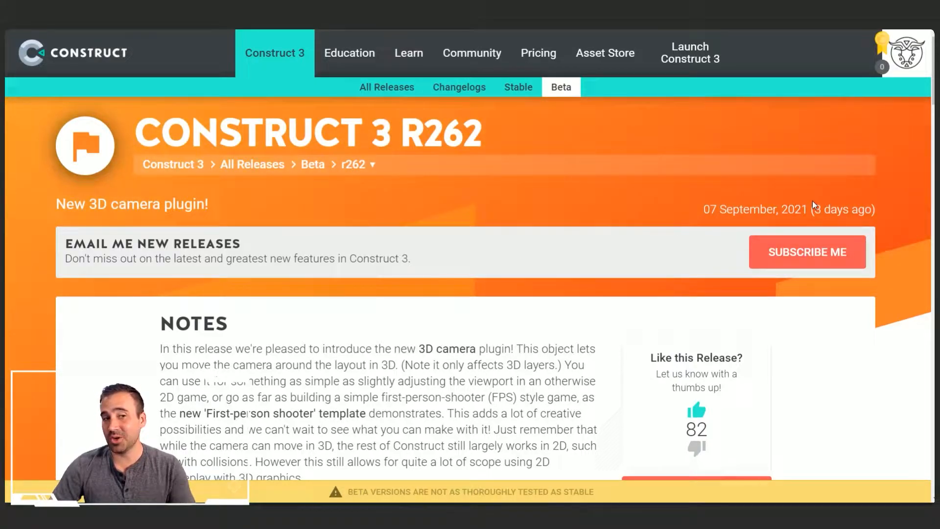
pyautogui.moveTo(564, 242)
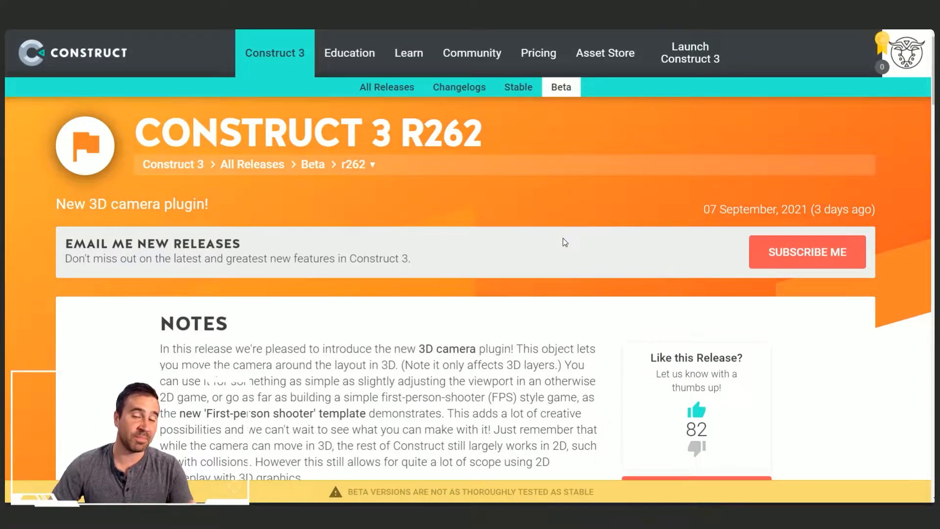
# Find the First-person shooter template via '3d', preview its walls-and-pig 3D view, then close the preview.
pyautogui.scroll(-3)
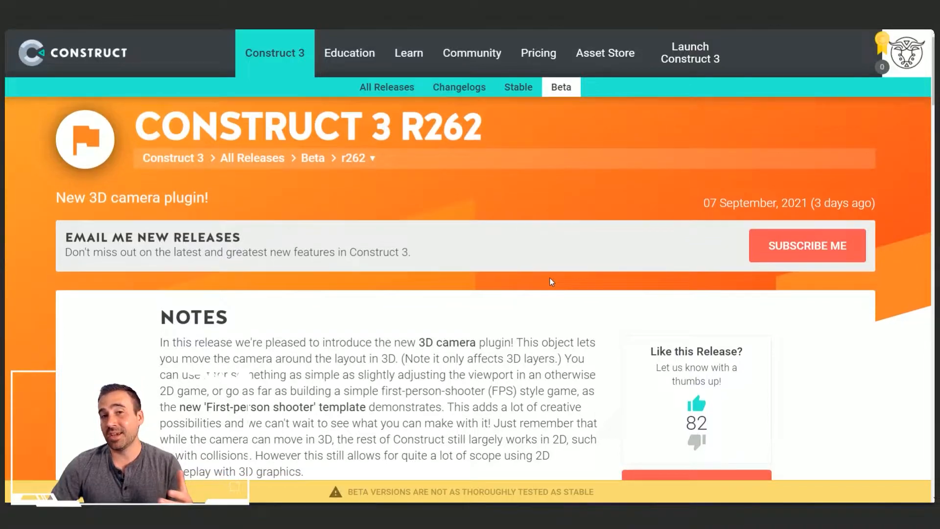
pyautogui.scroll(-3)
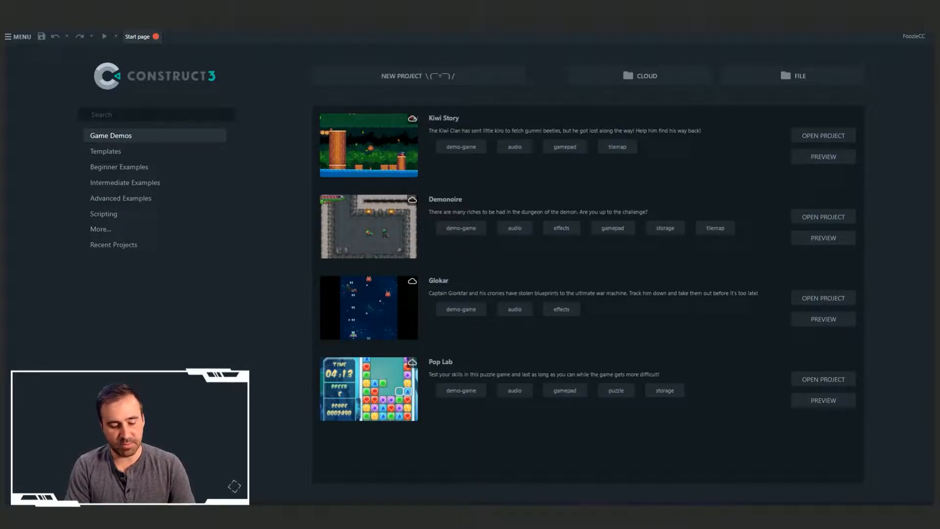
pyautogui.write('3d')
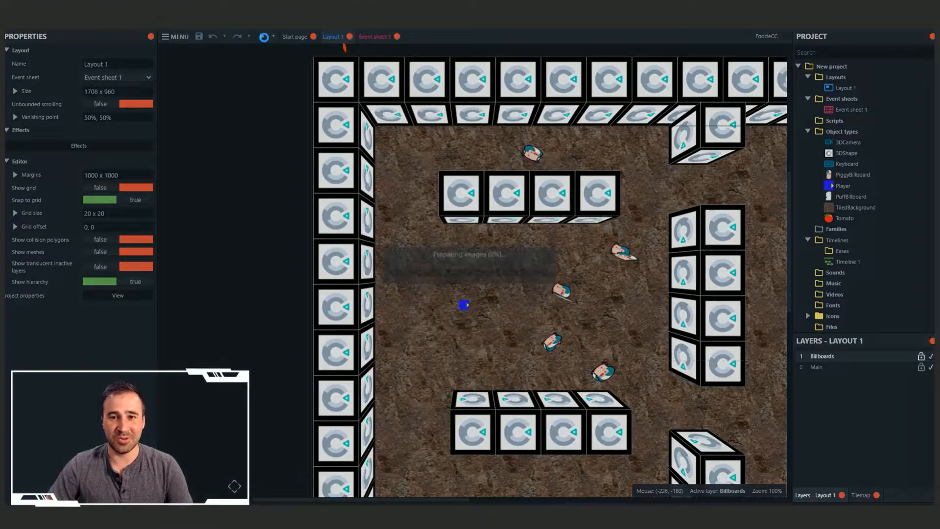
pyautogui.click(262, 36)
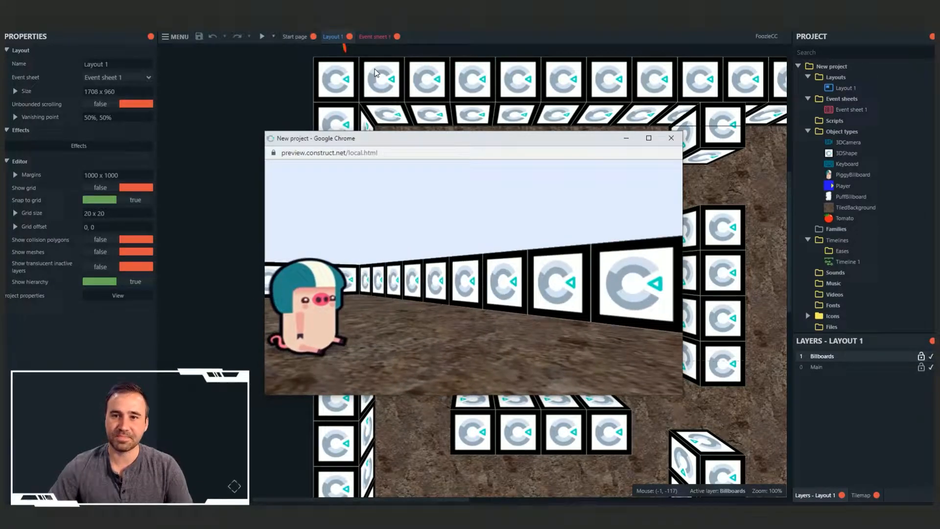
pyautogui.click(670, 138)
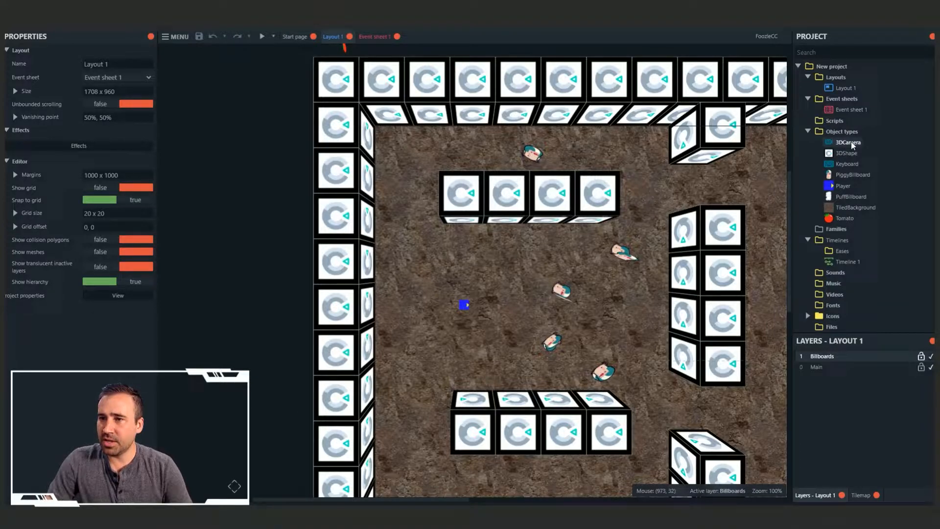
pyautogui.click(848, 142)
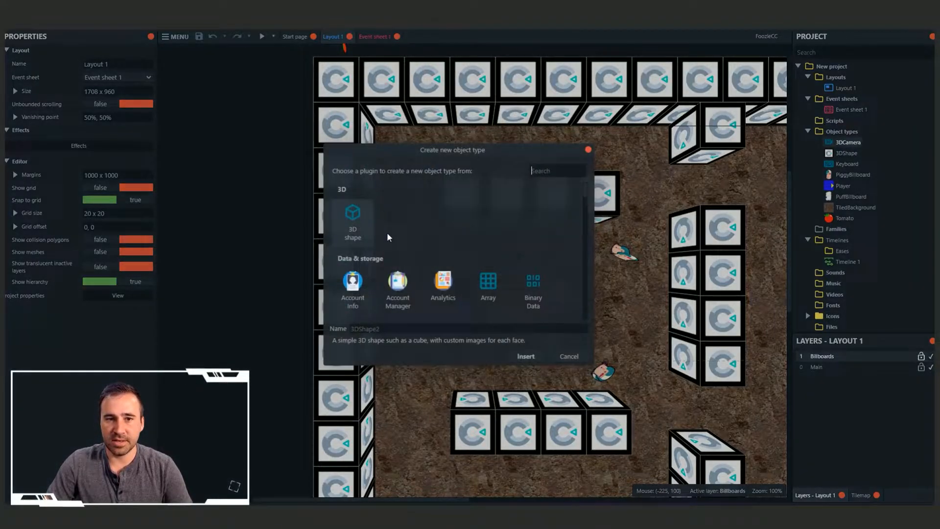
pyautogui.moveTo(411, 224)
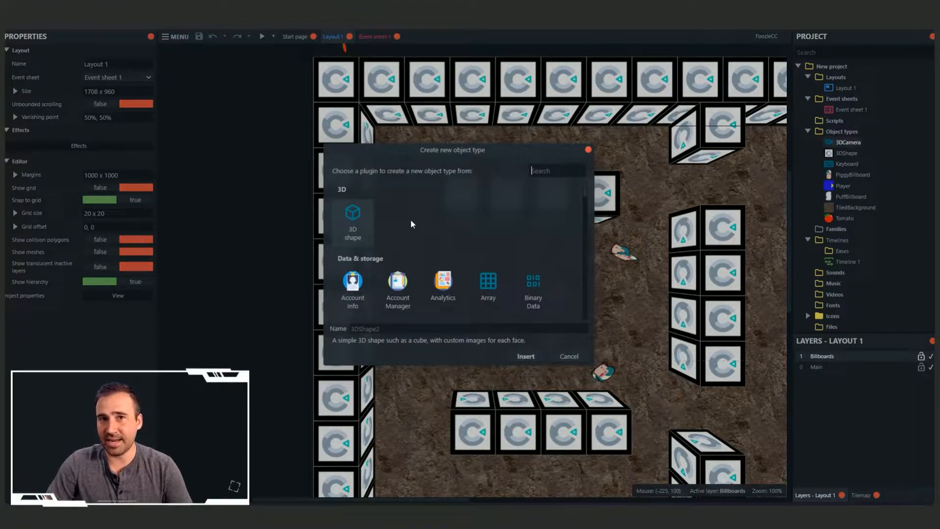
pyautogui.click(567, 356)
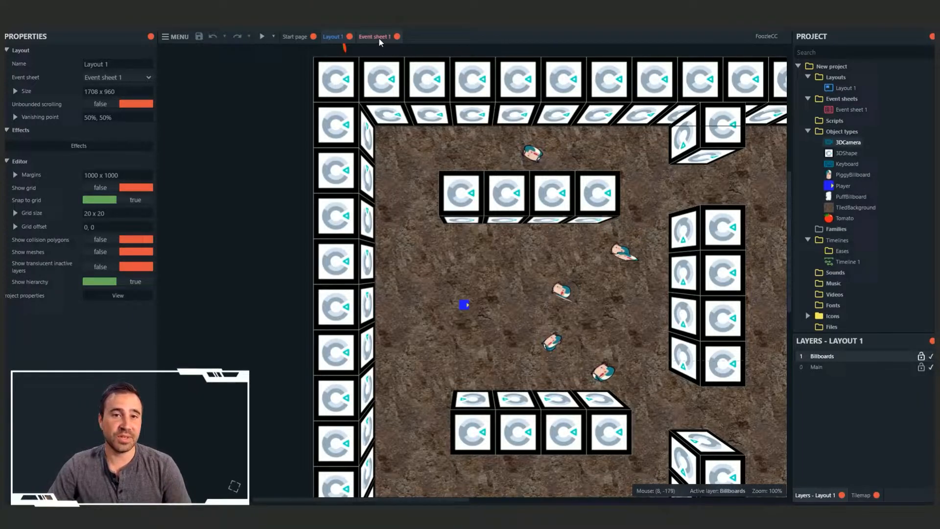
# Edit the 'Set camera parallel to layout' action in Event sheet 1 to list the 3D camera actions.
pyautogui.click(373, 36)
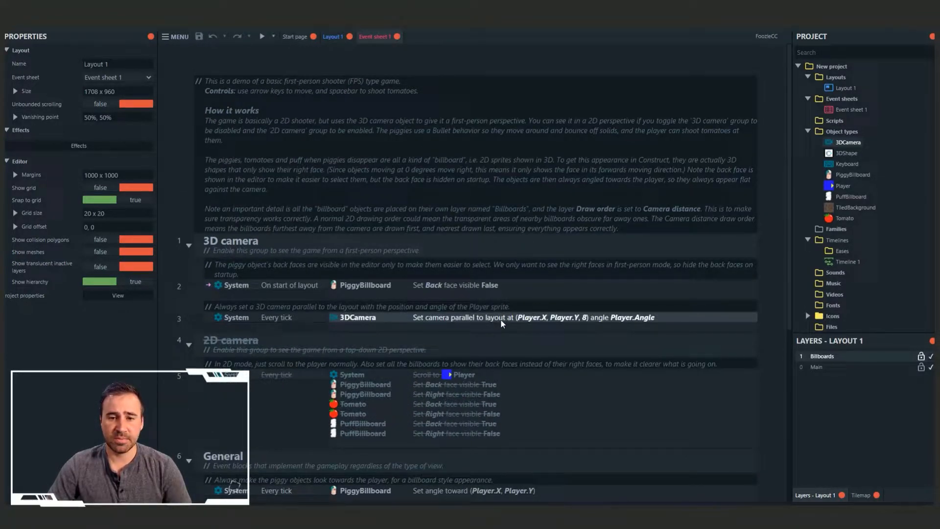
pyautogui.doubleClick(486, 318)
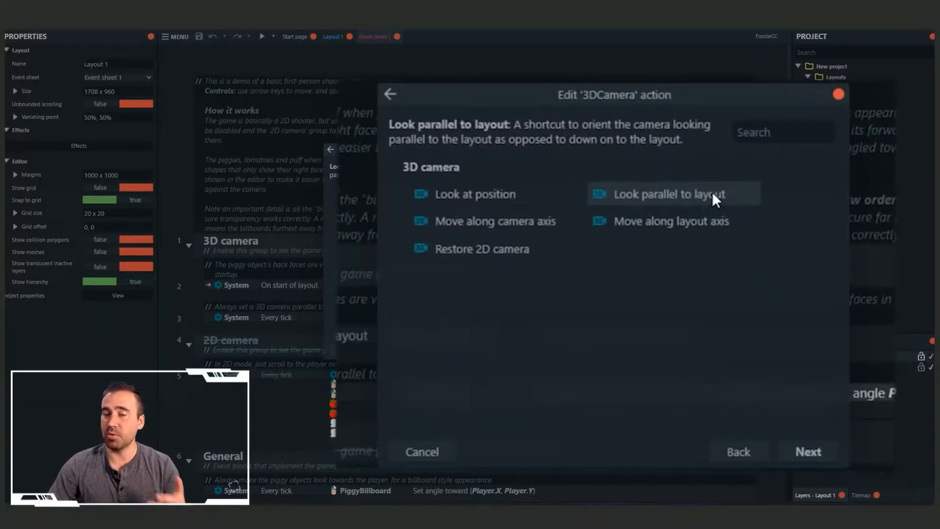
pyautogui.click(475, 194)
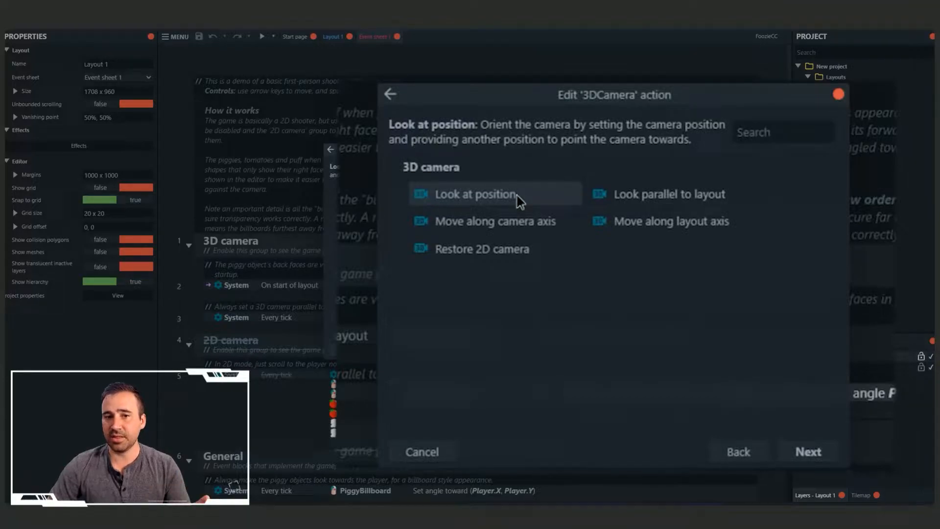
pyautogui.click(477, 194)
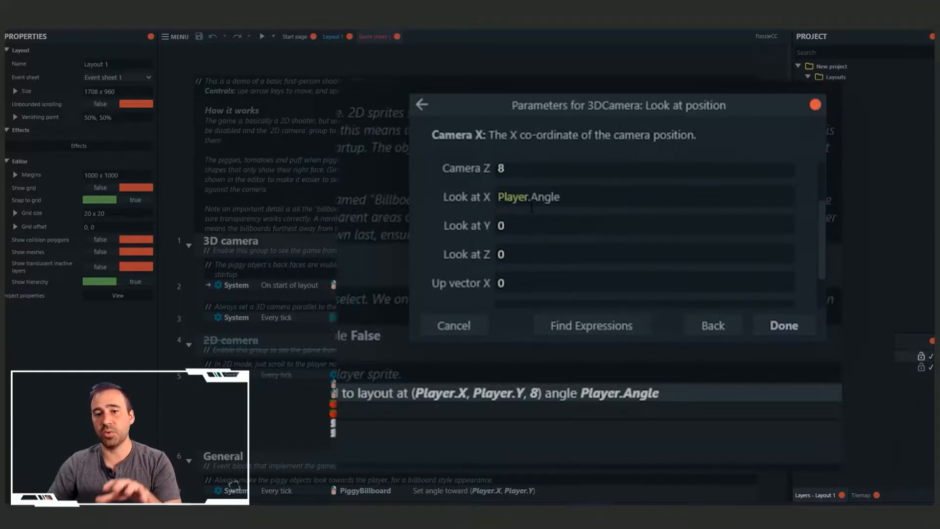
pyautogui.scroll(3)
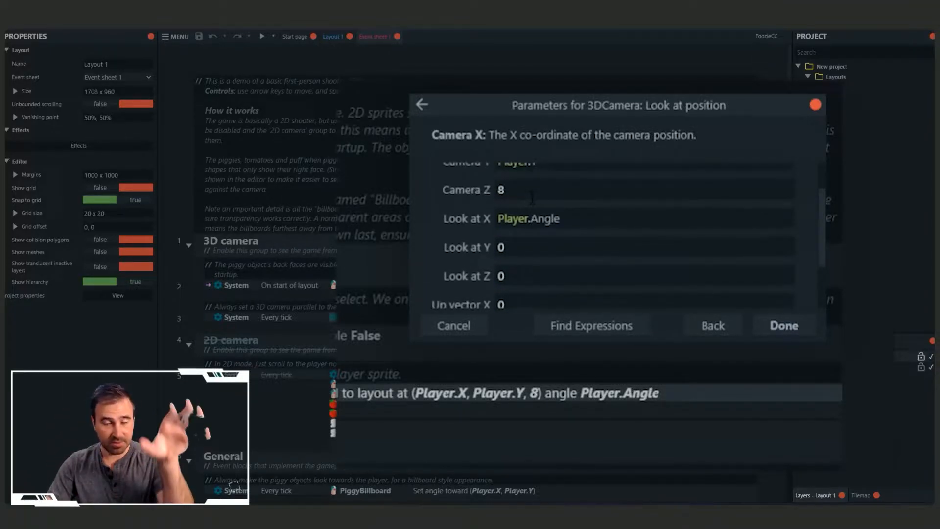
pyautogui.scroll(-3)
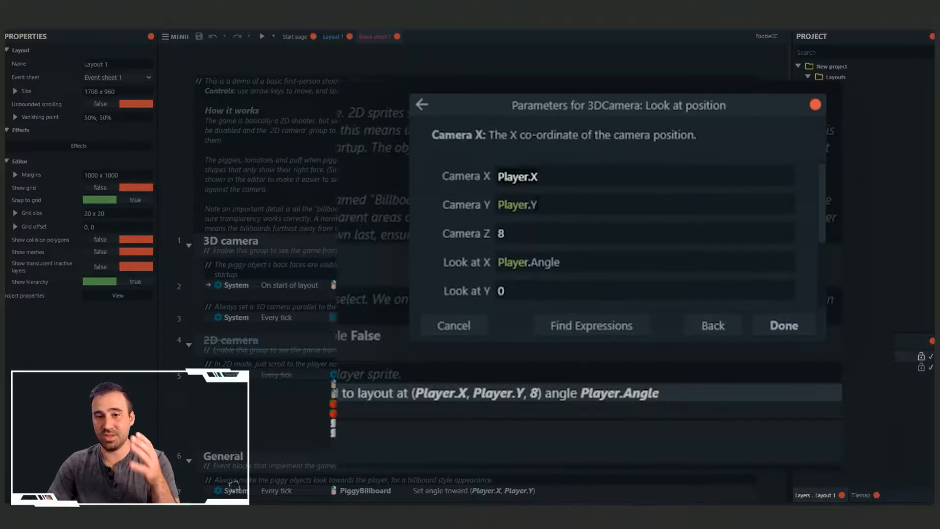
pyautogui.scroll(-3)
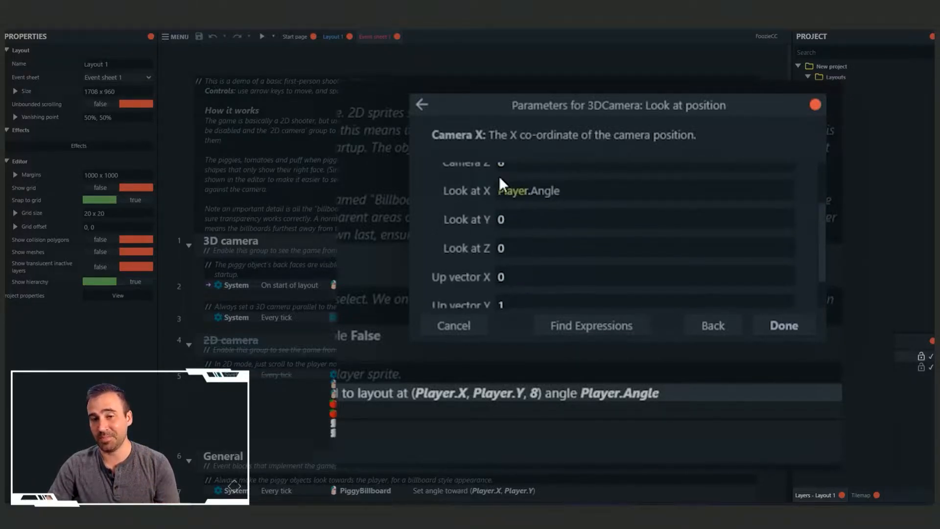
pyautogui.click(712, 325)
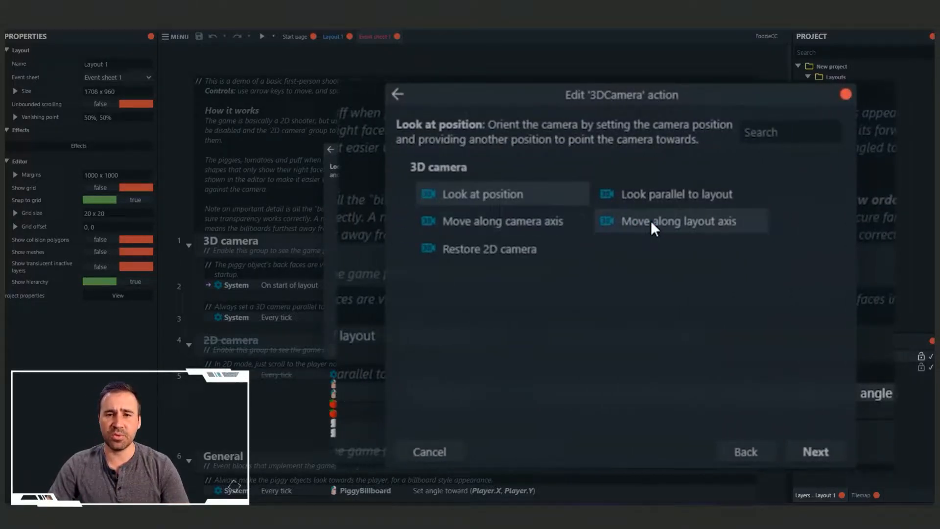
pyautogui.moveTo(656, 234)
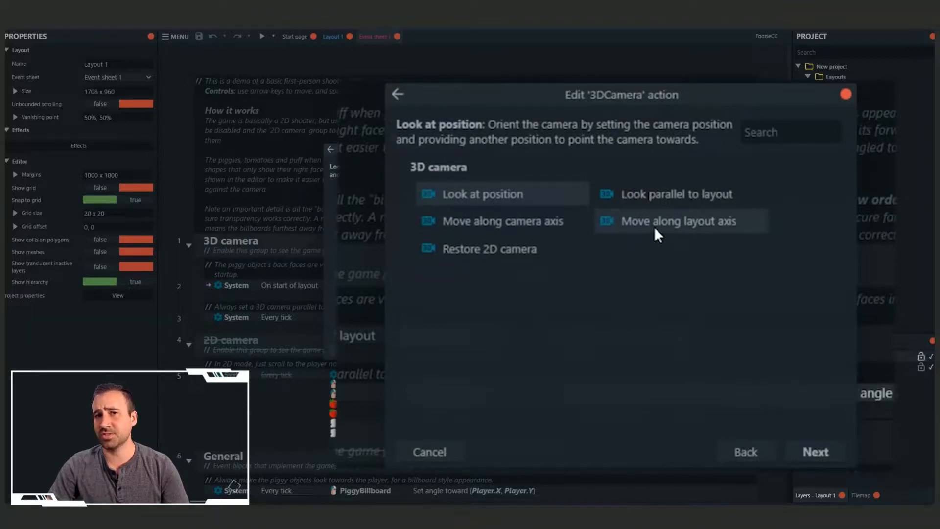
pyautogui.click(501, 220)
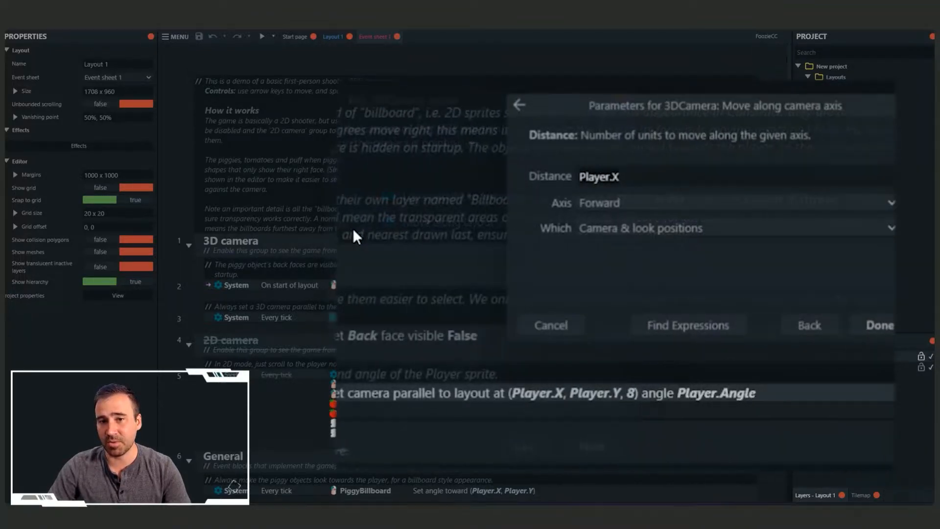
pyautogui.click(809, 325)
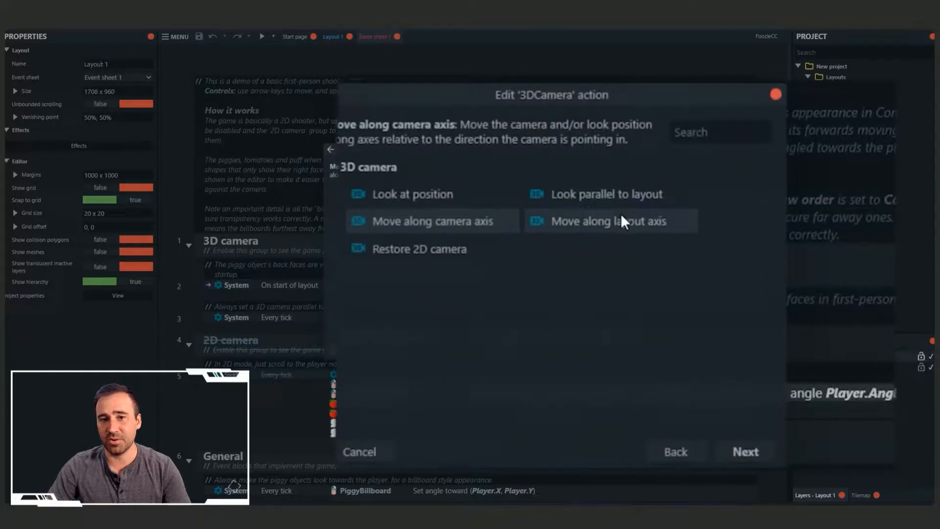
pyautogui.click(607, 220)
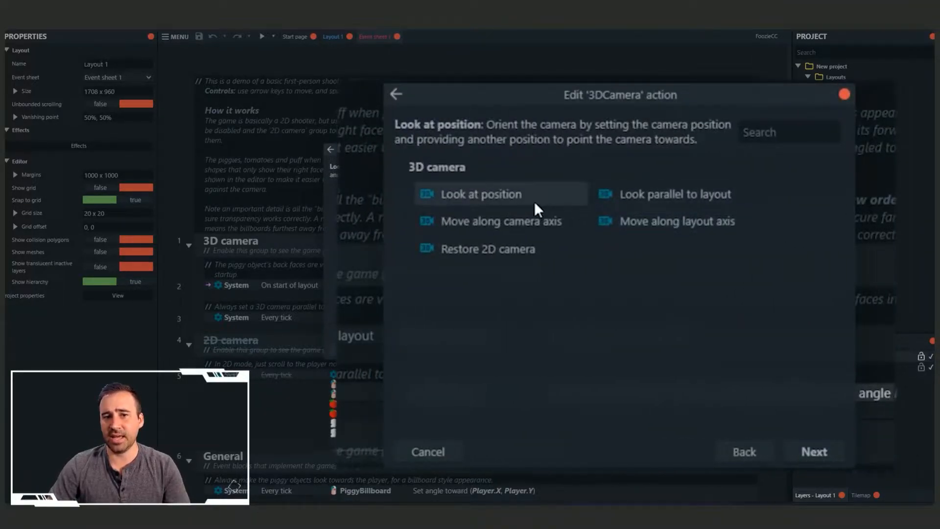
pyautogui.moveTo(516, 204)
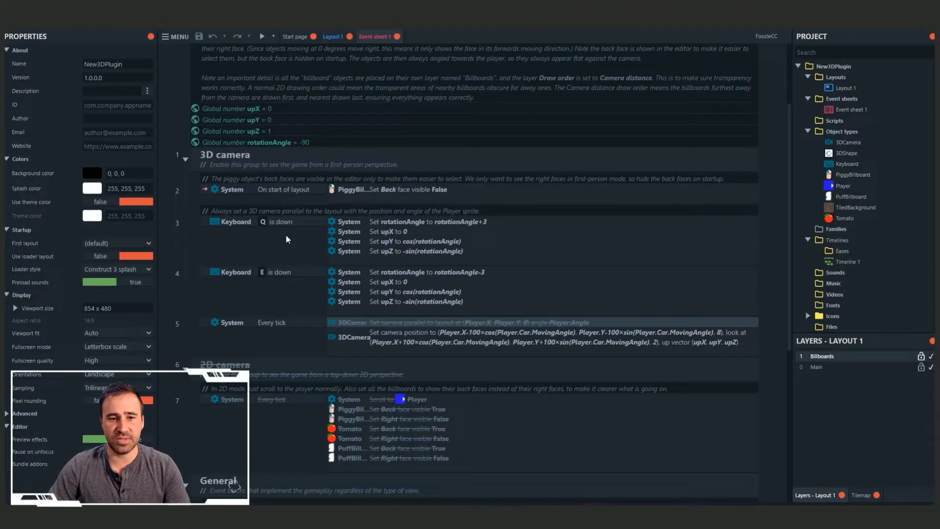
# Back out to the camera action list and keep Look at position for the every-tick chase camera.
pyautogui.scroll(3)
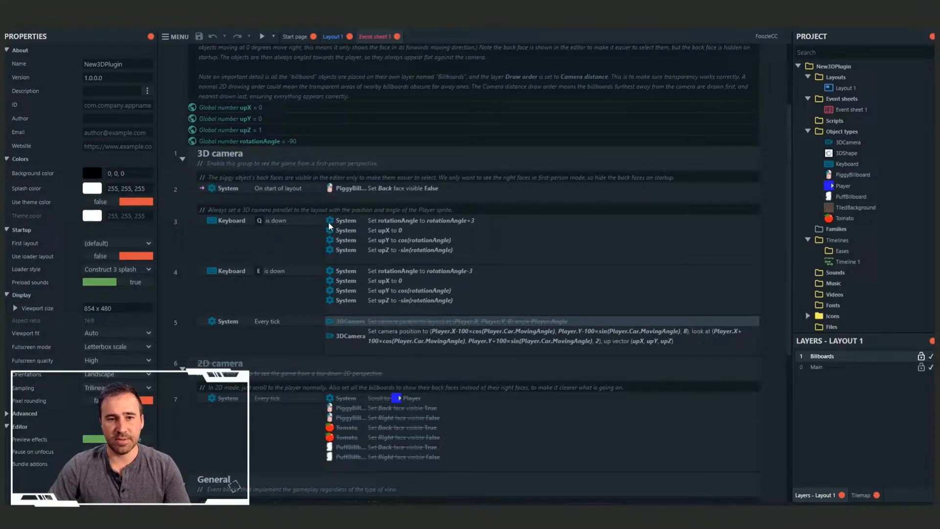
pyautogui.moveTo(478, 345)
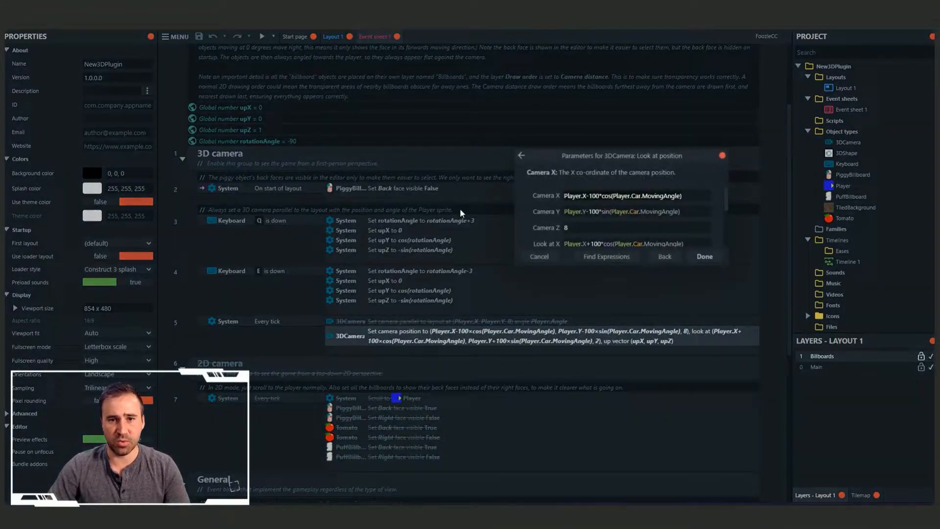
pyautogui.click(663, 256)
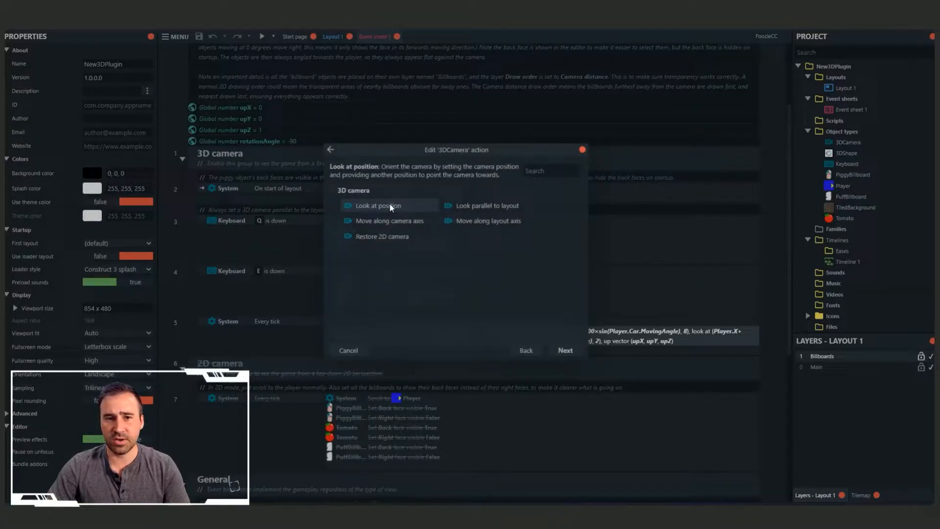
pyautogui.click(378, 204)
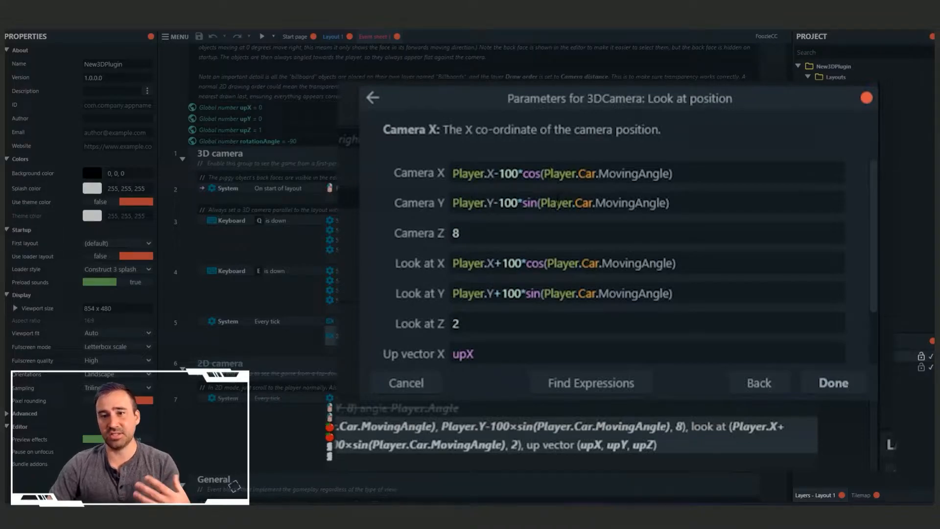
pyautogui.moveTo(523, 253)
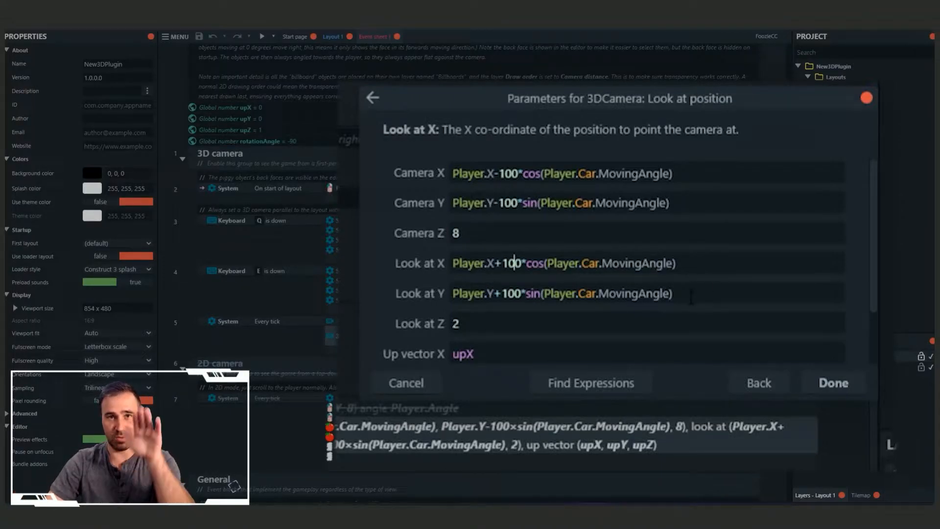
# Review the Look at position up-vector variables and confirm the parameters unchanged.
pyautogui.scroll(-3)
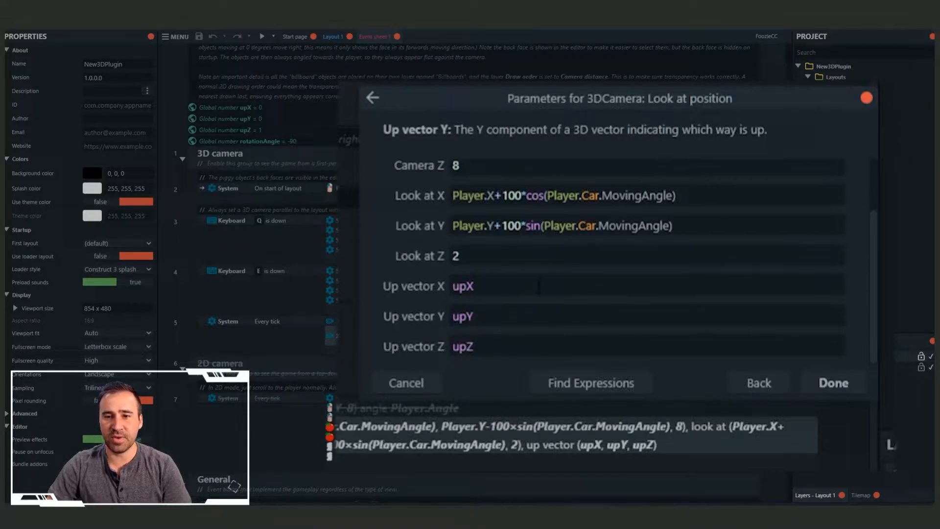
pyautogui.click(832, 383)
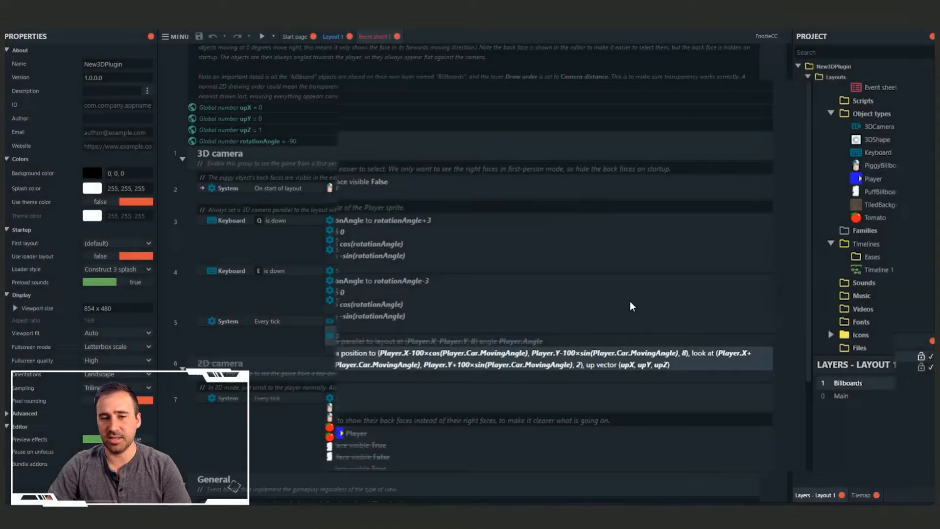
# Run the chase-camera layout in the browser, following the car among billboard walls.
pyautogui.click(262, 37)
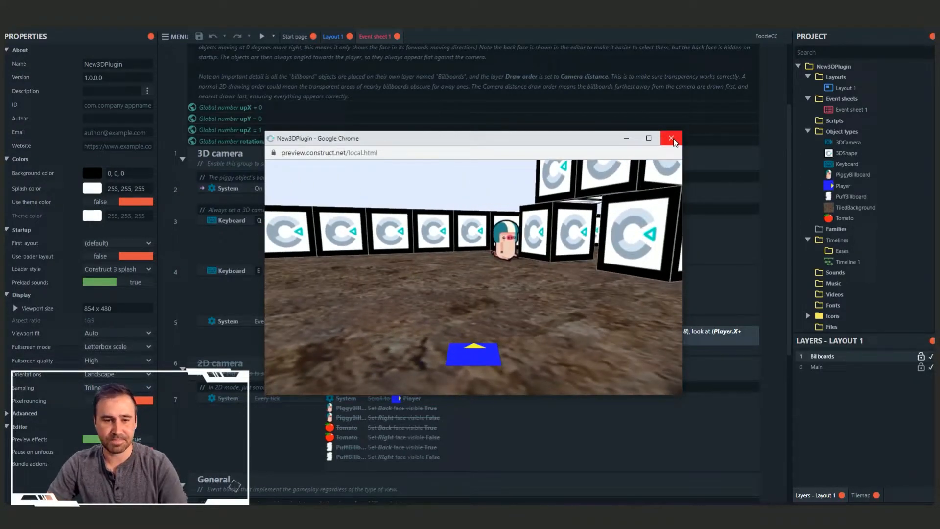
# Close the Chrome preview to return to the Keyboard Q/E roll events.
pyautogui.click(672, 138)
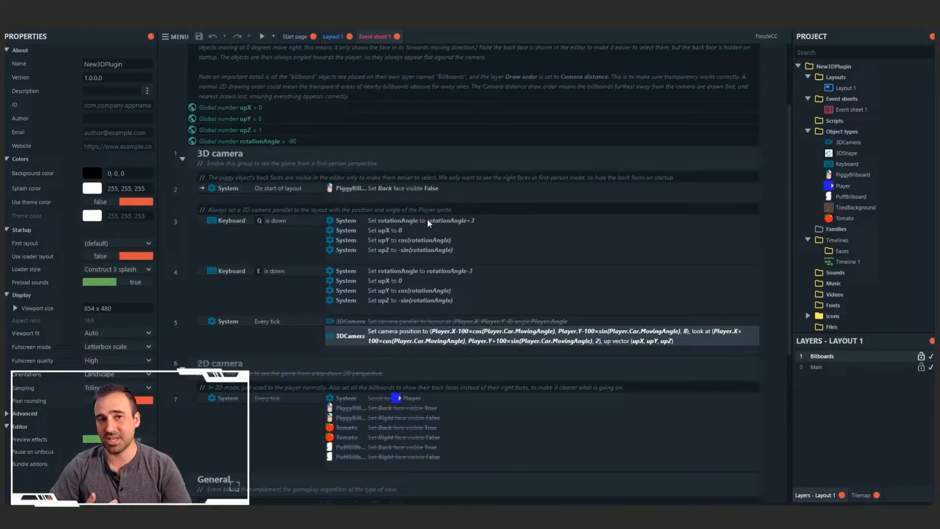
pyautogui.moveTo(241, 133)
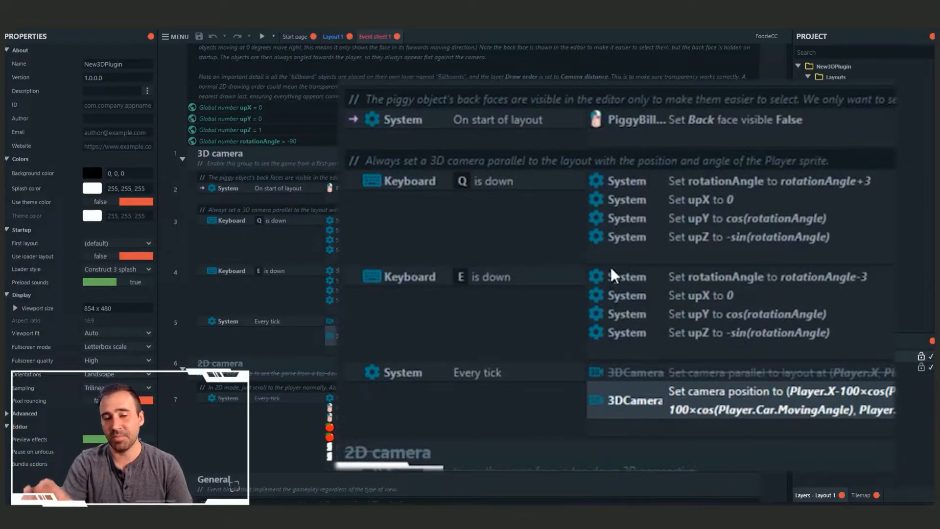
pyautogui.click(262, 36)
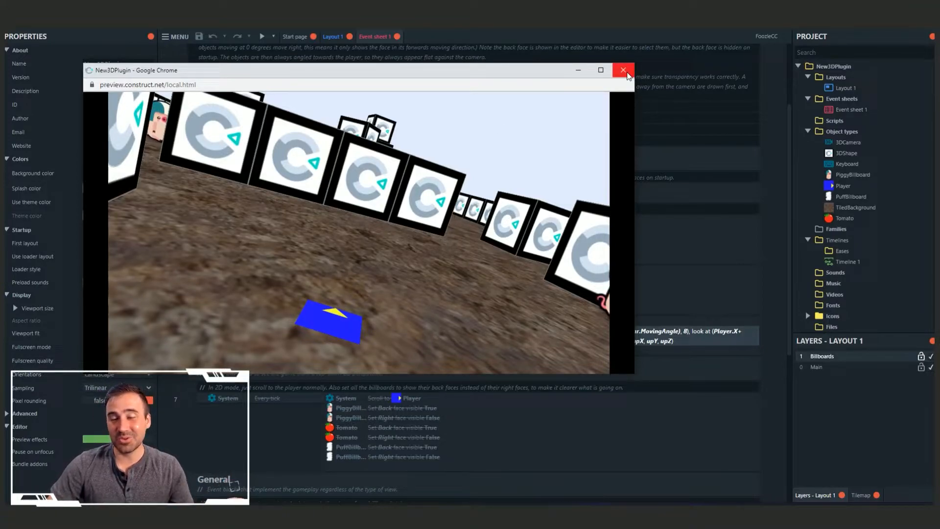
pyautogui.click(623, 71)
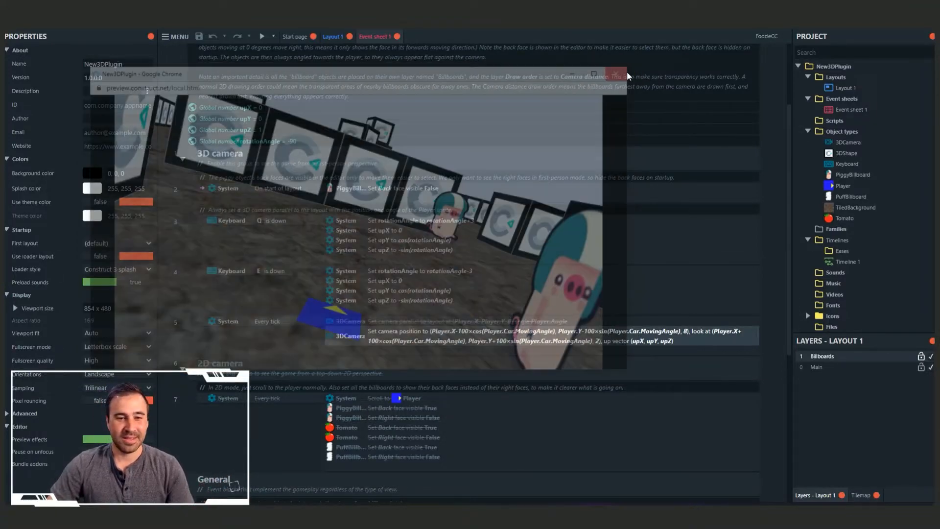
pyautogui.click(617, 73)
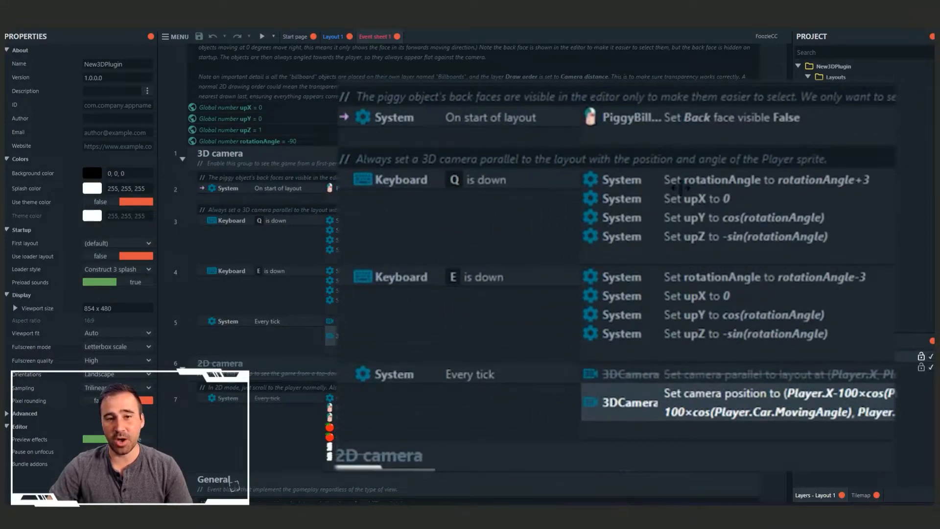
pyautogui.moveTo(748, 244)
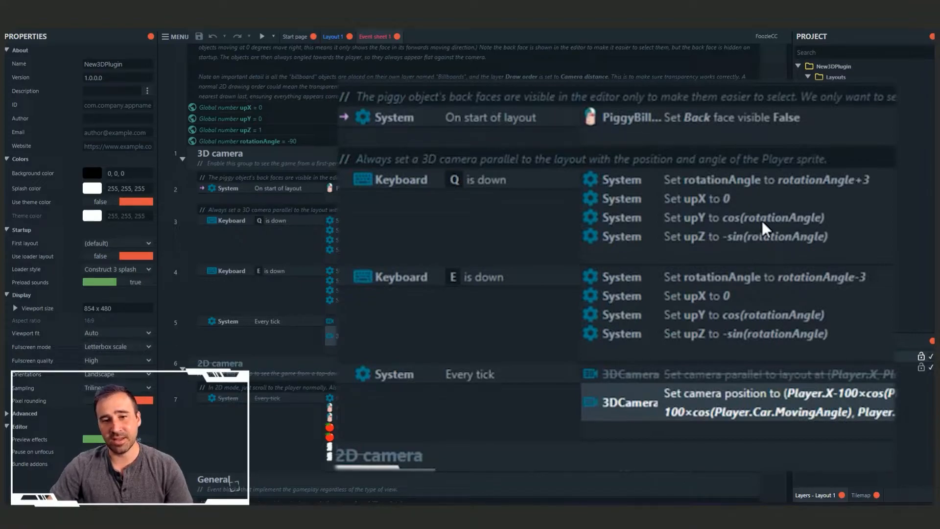
pyautogui.moveTo(677, 240)
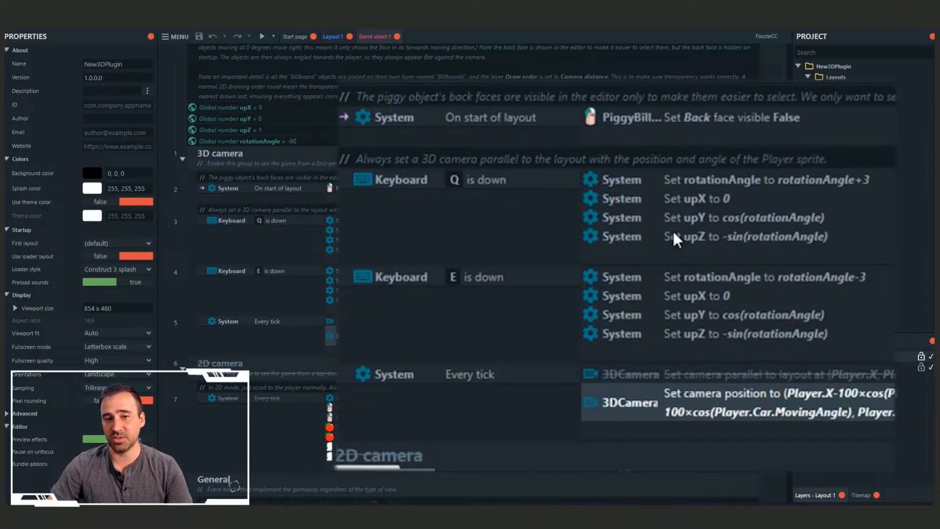
pyautogui.moveTo(834, 229)
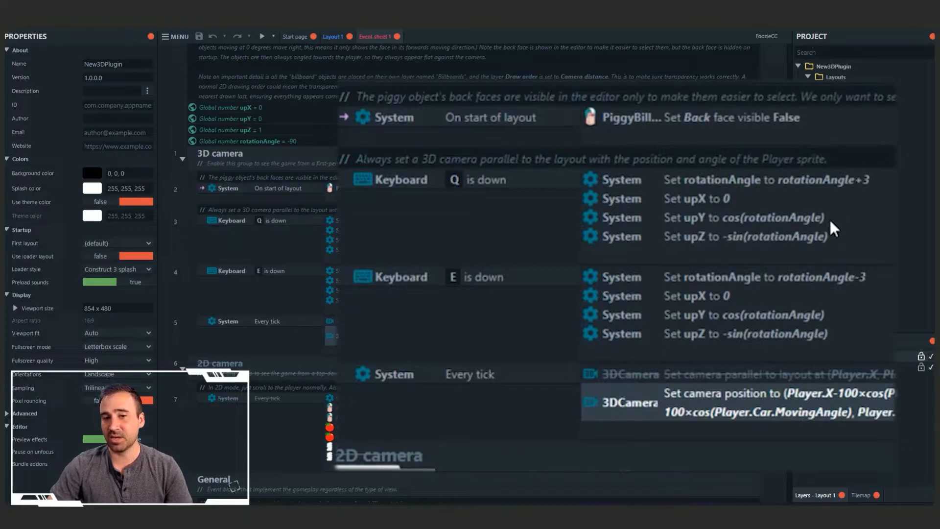
pyautogui.moveTo(770, 239)
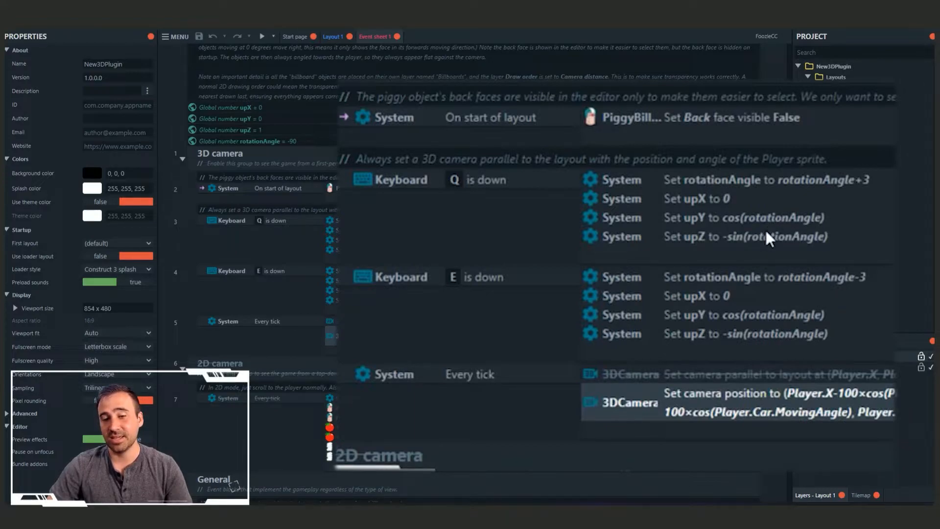
pyautogui.moveTo(789, 245)
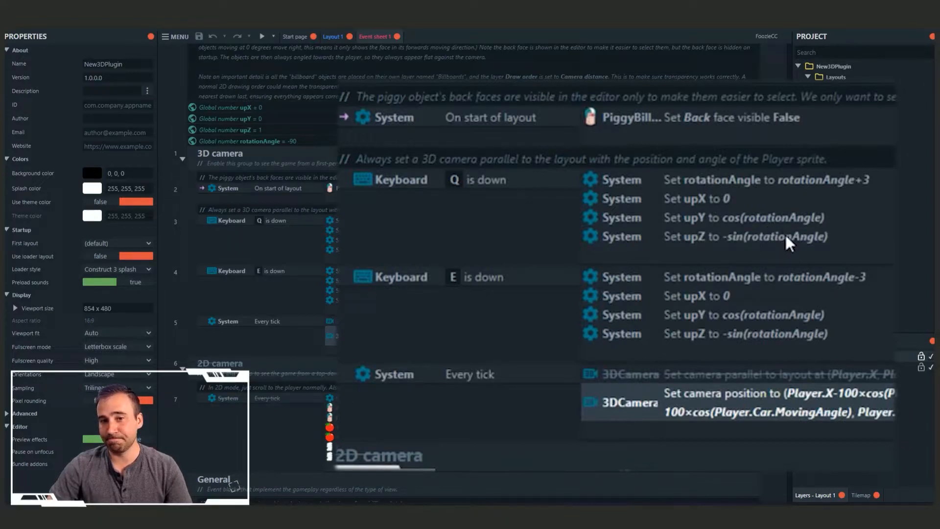
pyautogui.moveTo(842, 186)
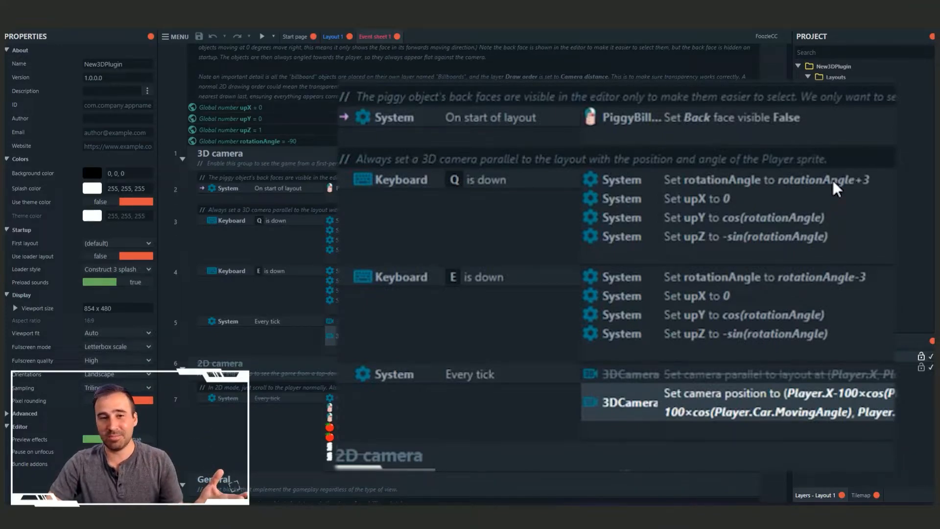
pyautogui.moveTo(821, 198)
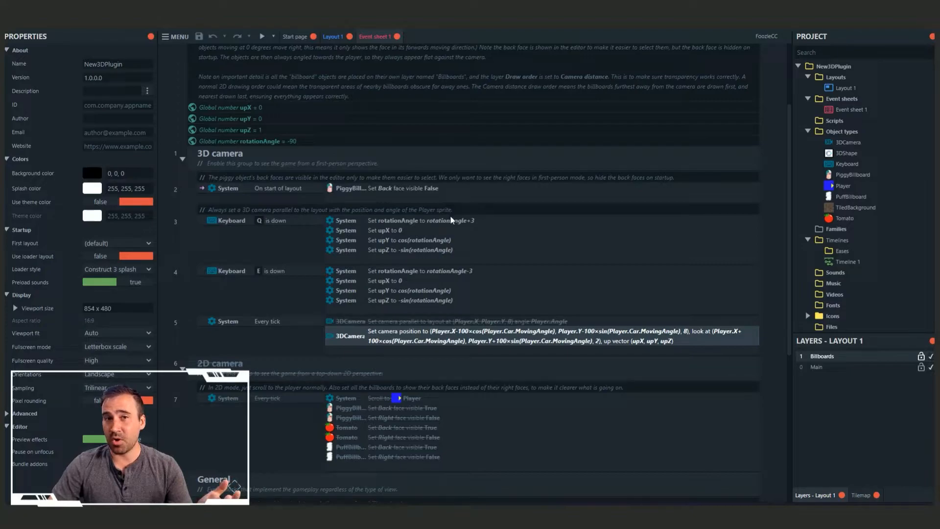
pyautogui.moveTo(458, 217)
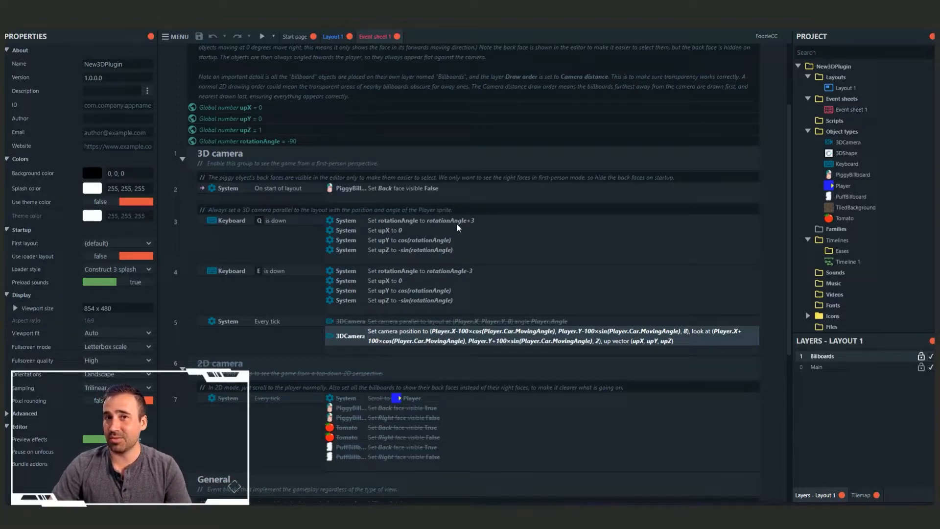
pyautogui.moveTo(453, 238)
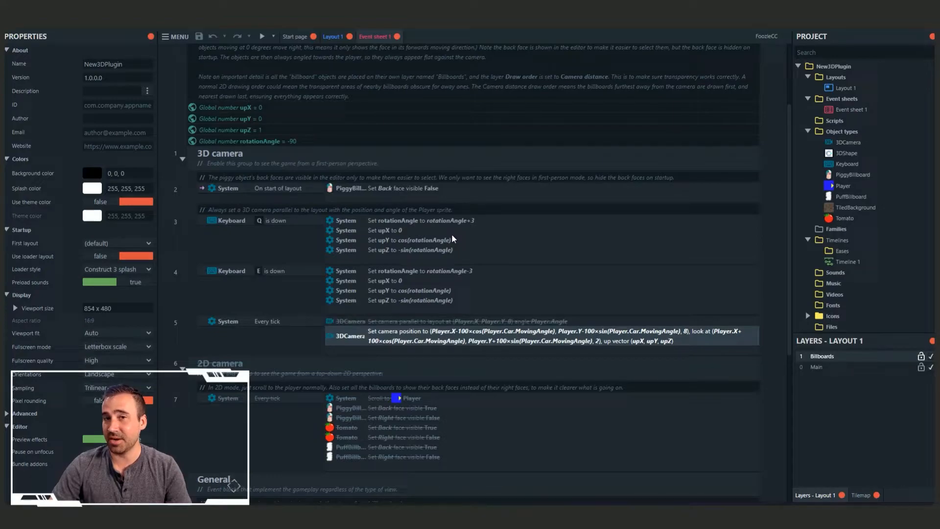
pyautogui.click(261, 36)
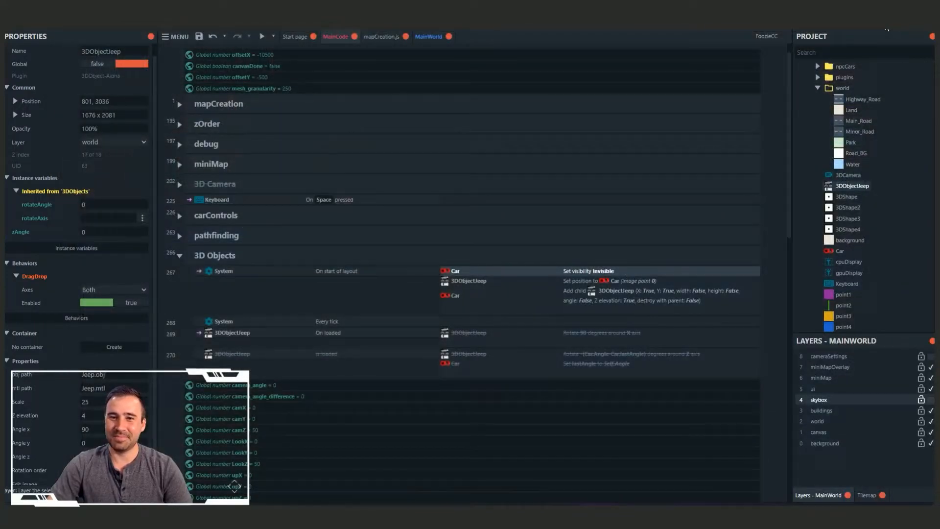
# Scroll the event sheet down to the cameraSettings group with its roll, pitch and up-vector events.
pyautogui.scroll(-3)
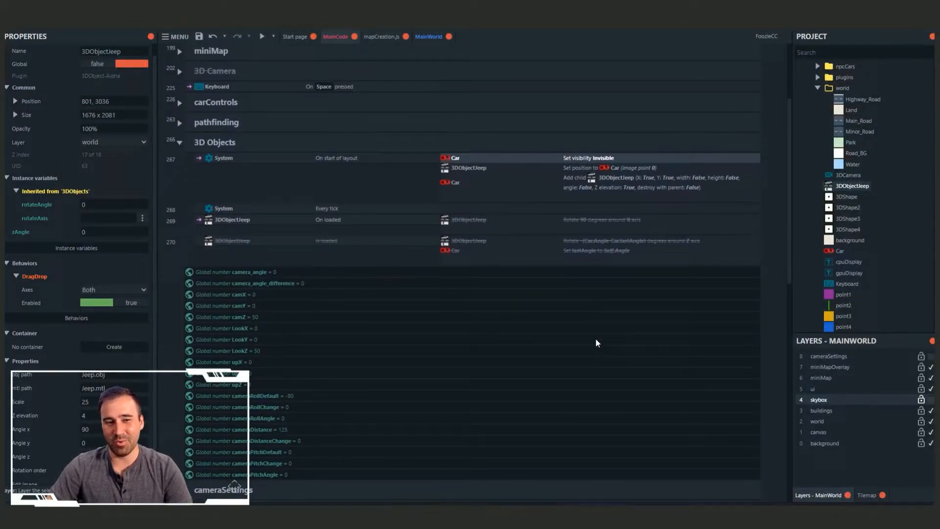
pyautogui.scroll(-3)
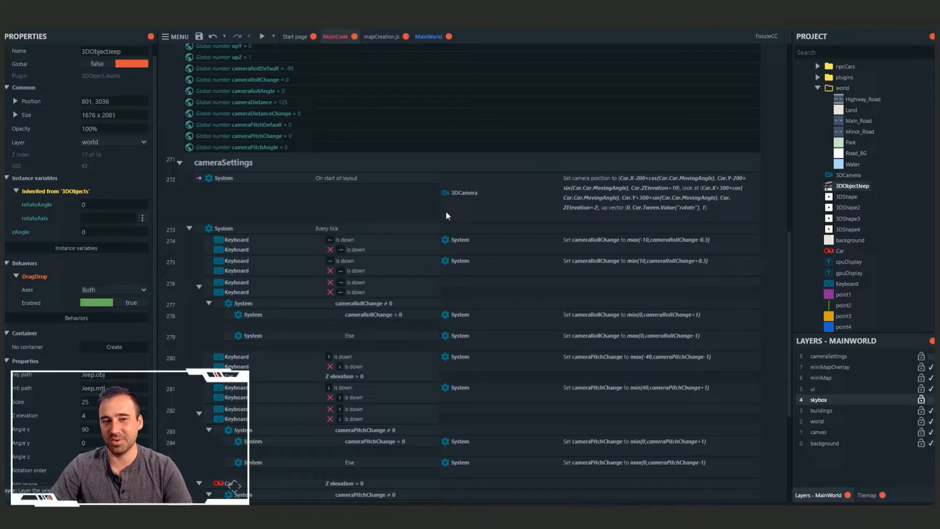
pyautogui.scroll(-3)
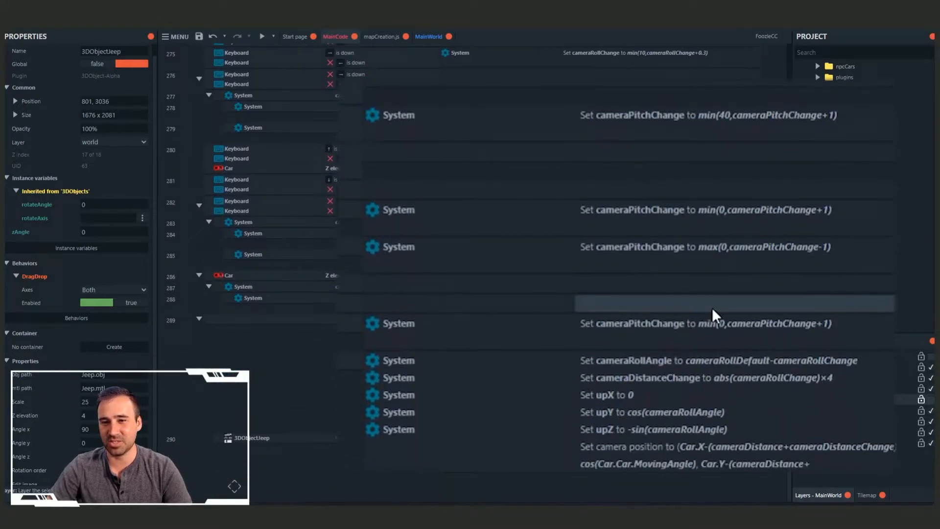
pyautogui.moveTo(746, 454)
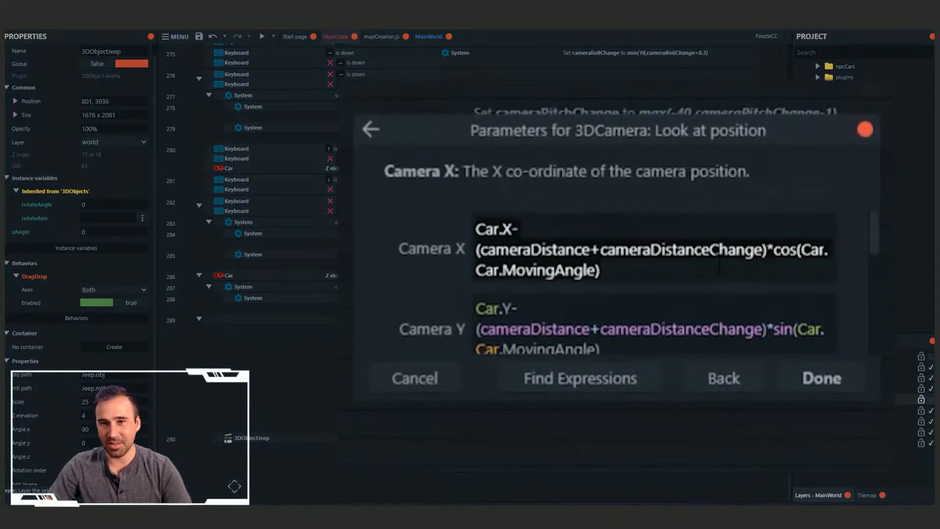
pyautogui.scroll(-3)
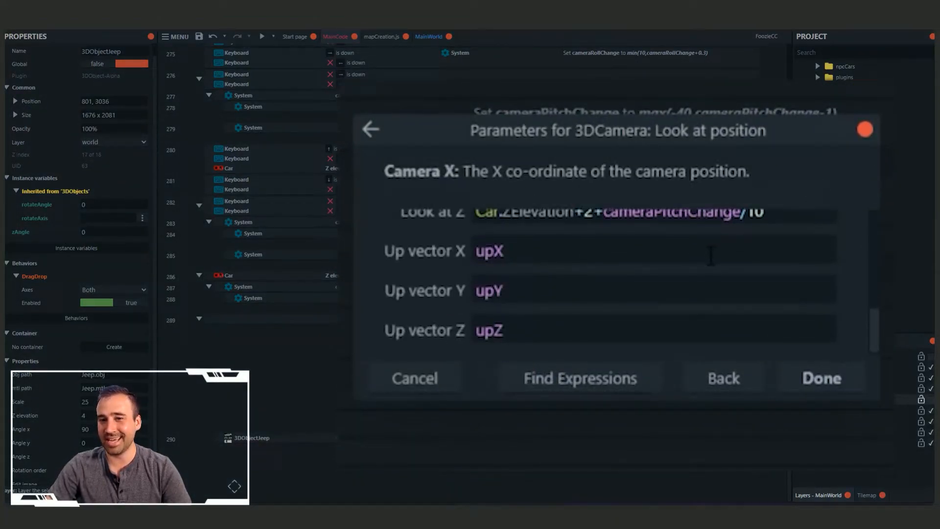
pyautogui.scroll(3)
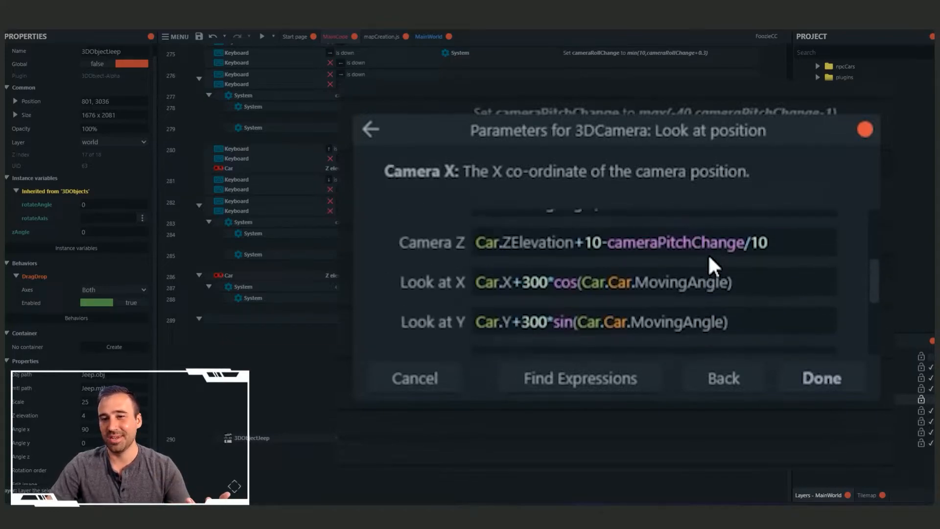
pyautogui.moveTo(746, 231)
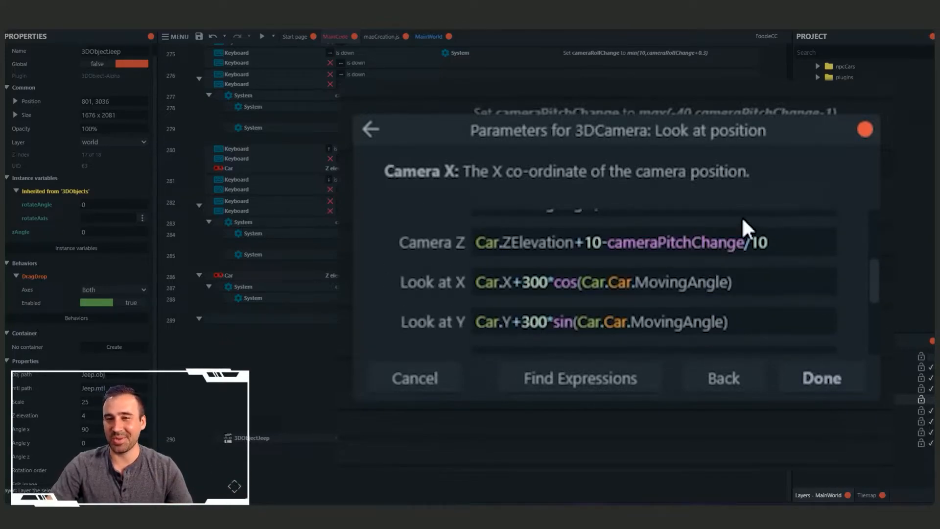